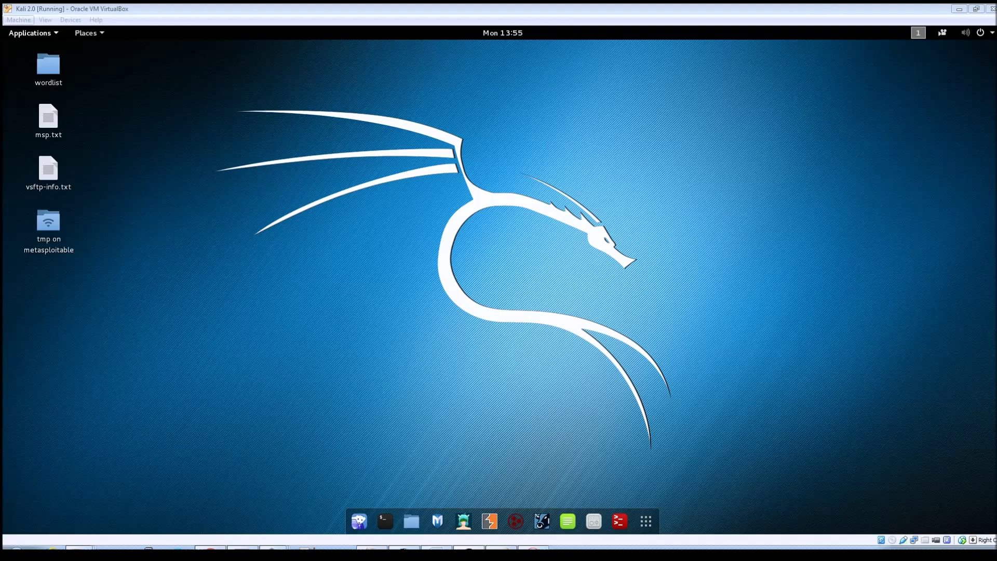
Launch Wireshark from Sniffing & Spoofing and dismiss the Lua error dialog.
click(33, 33)
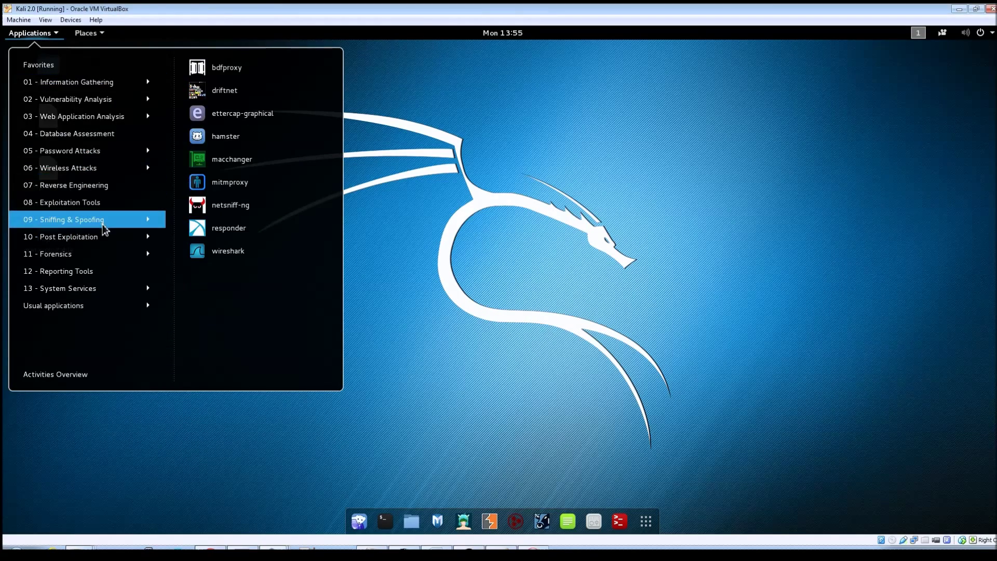
mouse_move(251, 292)
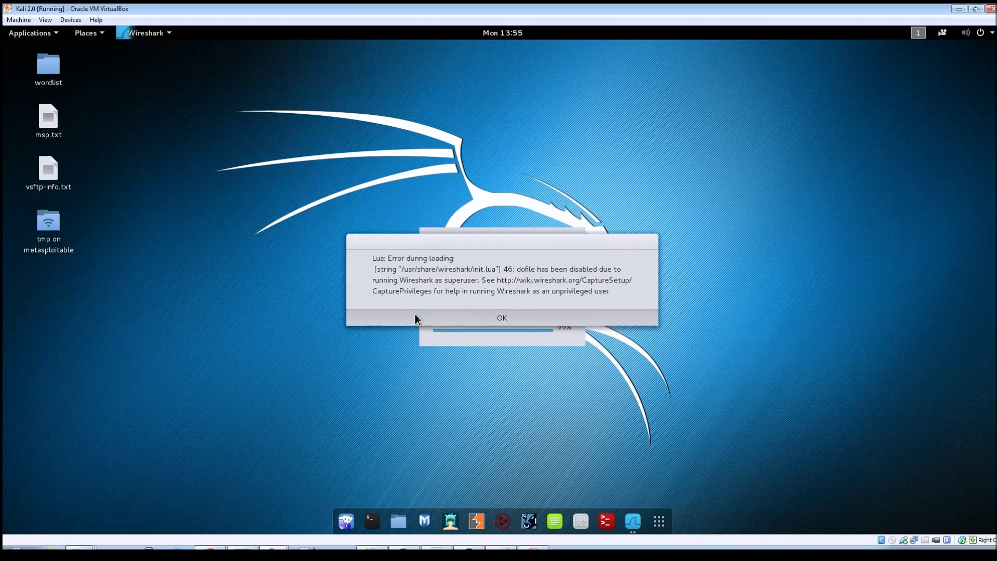
click(502, 318)
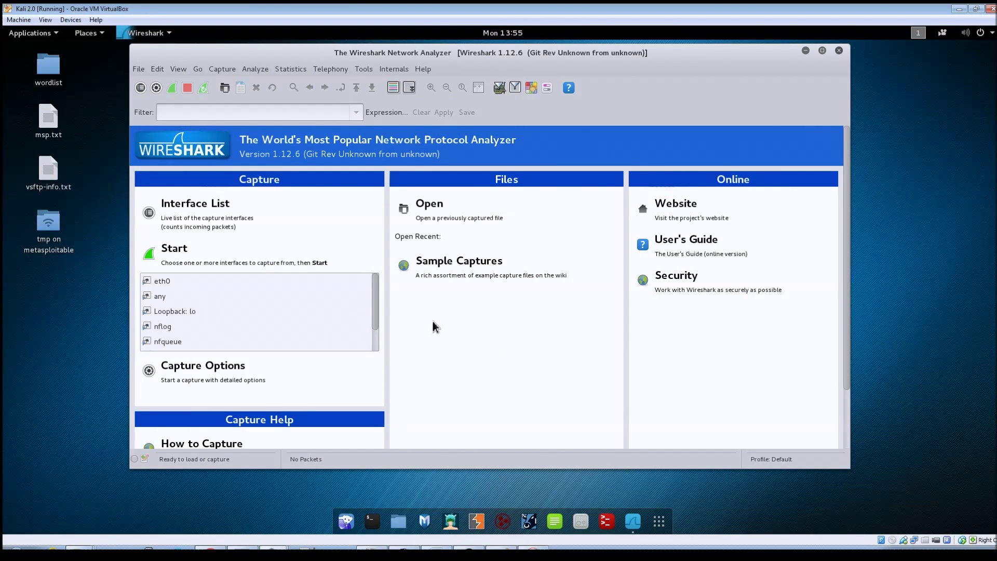
mouse_move(223, 78)
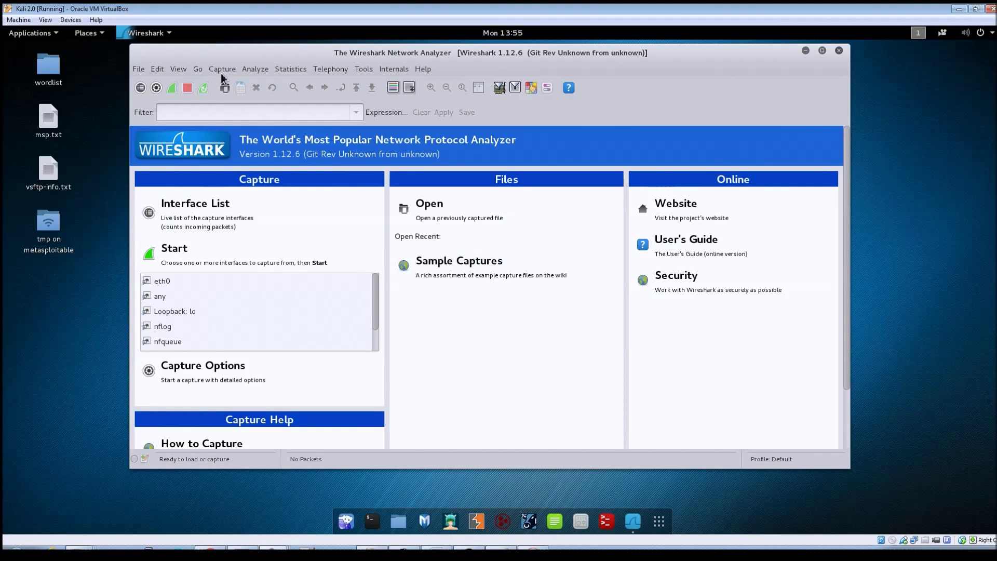
Start a live capture on eth0 from the Capture Interfaces list.
click(222, 68)
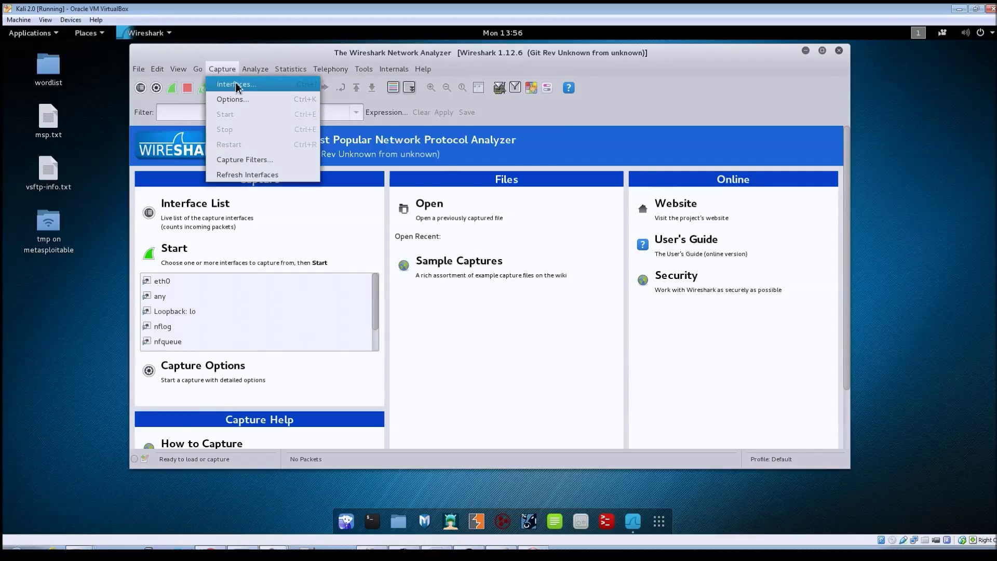
click(234, 84)
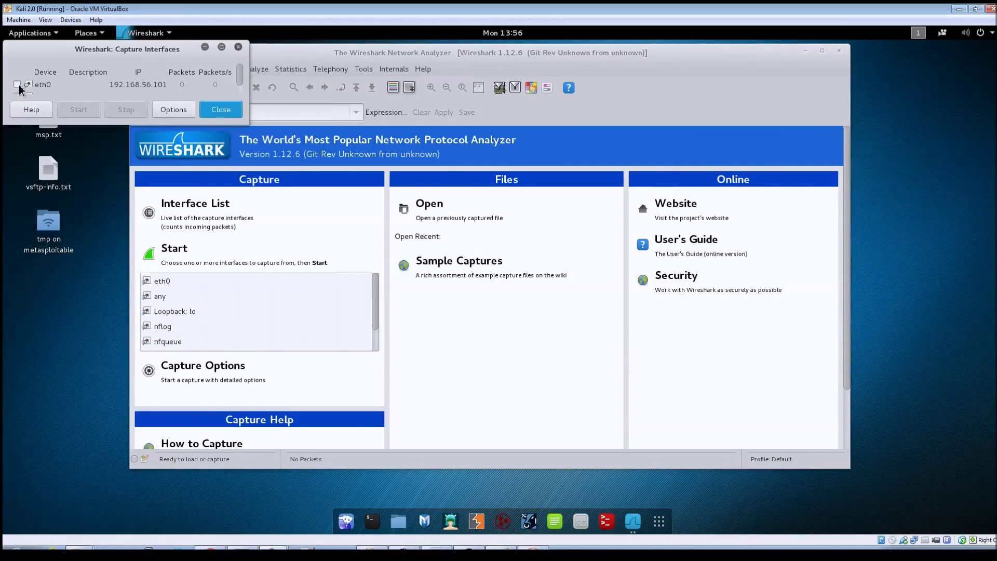
click(14, 84)
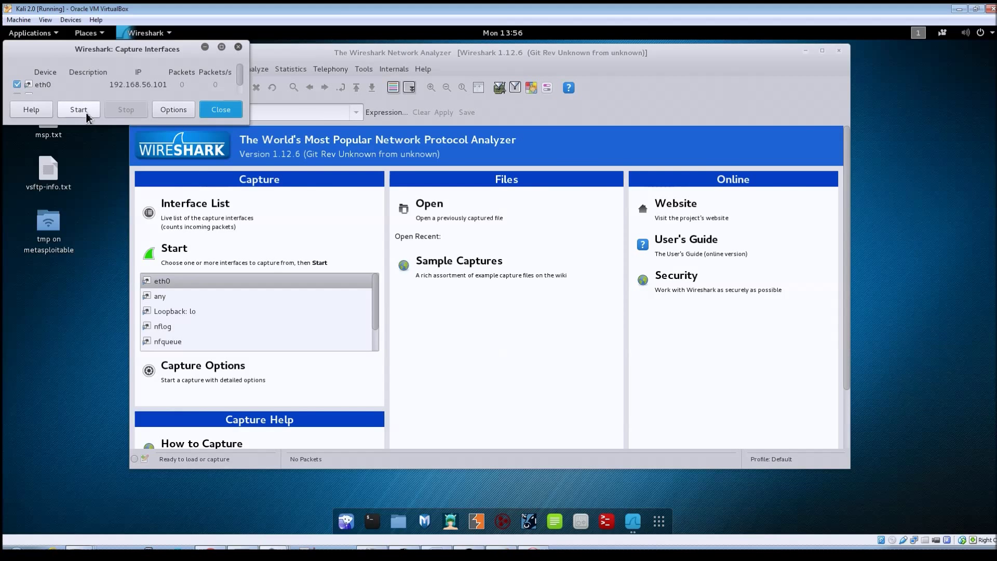
click(78, 110)
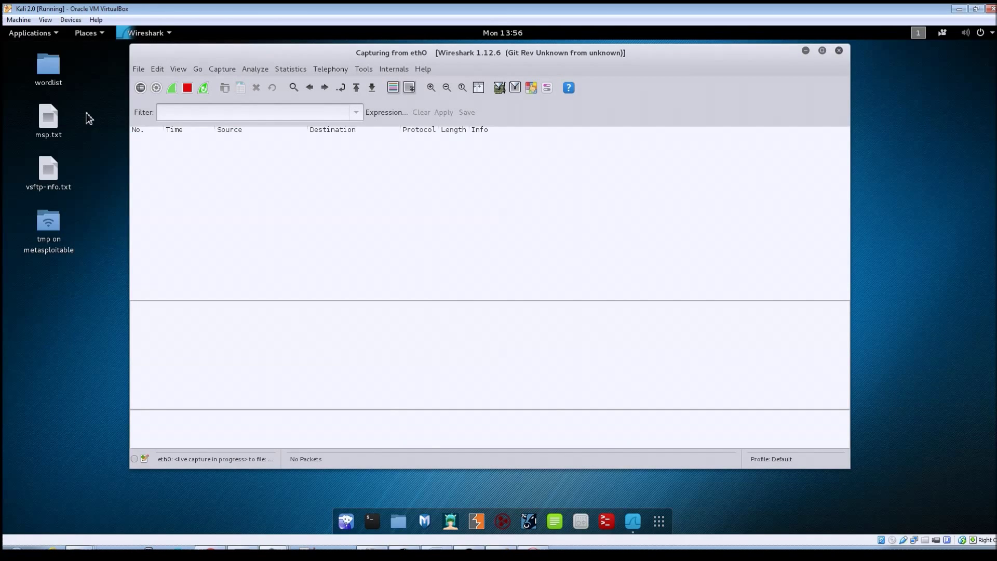
mouse_move(372, 522)
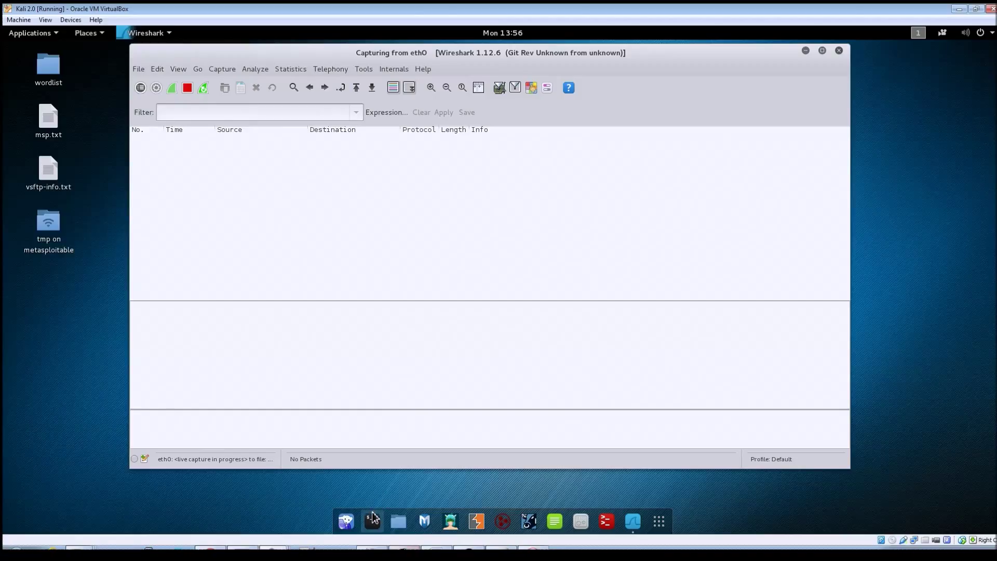
In a new terminal, run telnet 192.168.56.102.
click(372, 521)
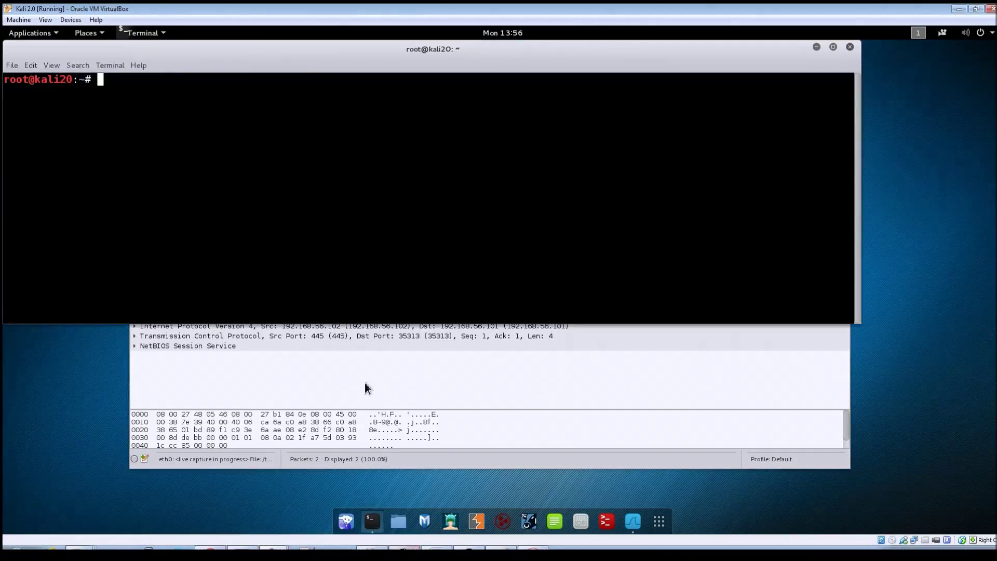
mouse_move(333, 536)
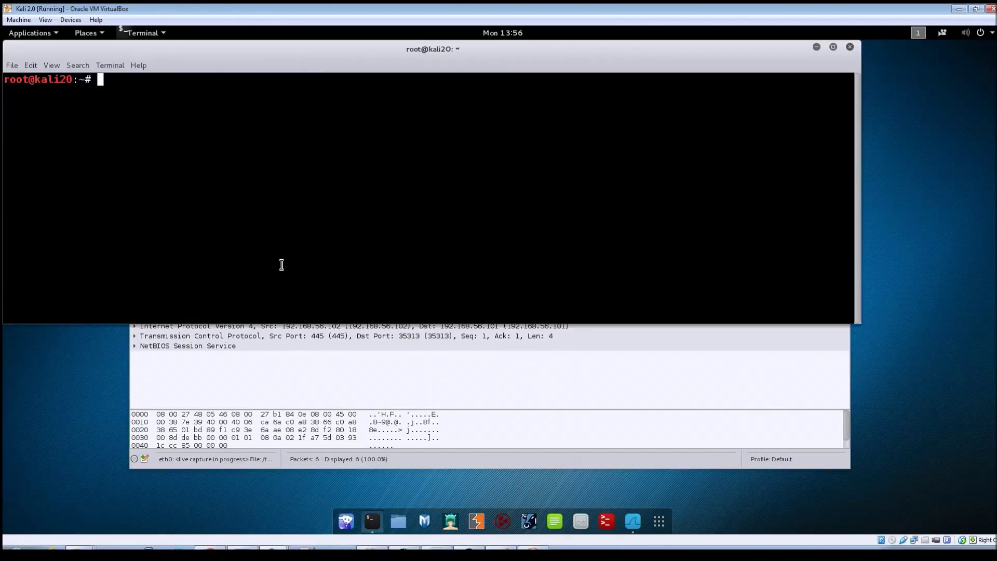
text(tel)
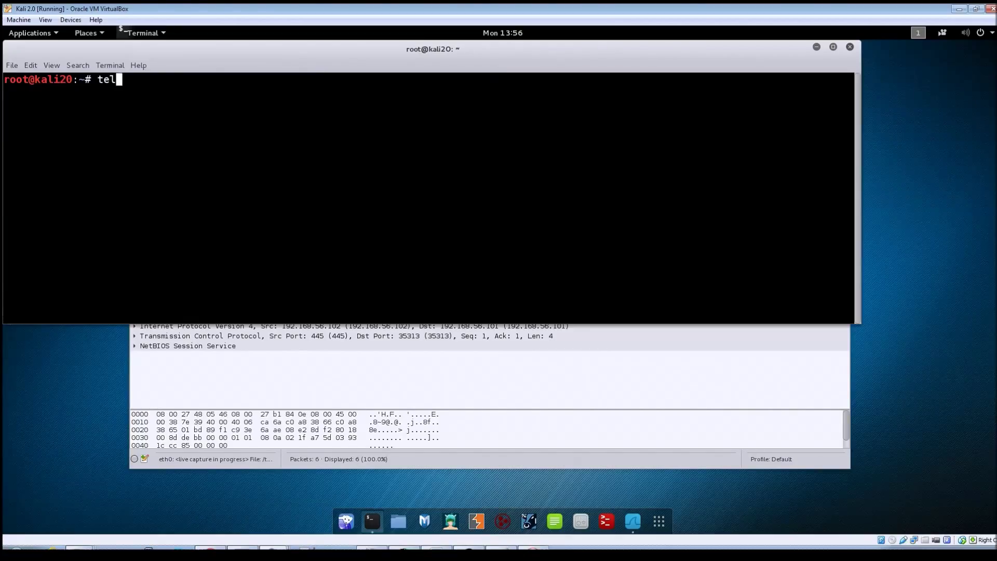
text(net 19)
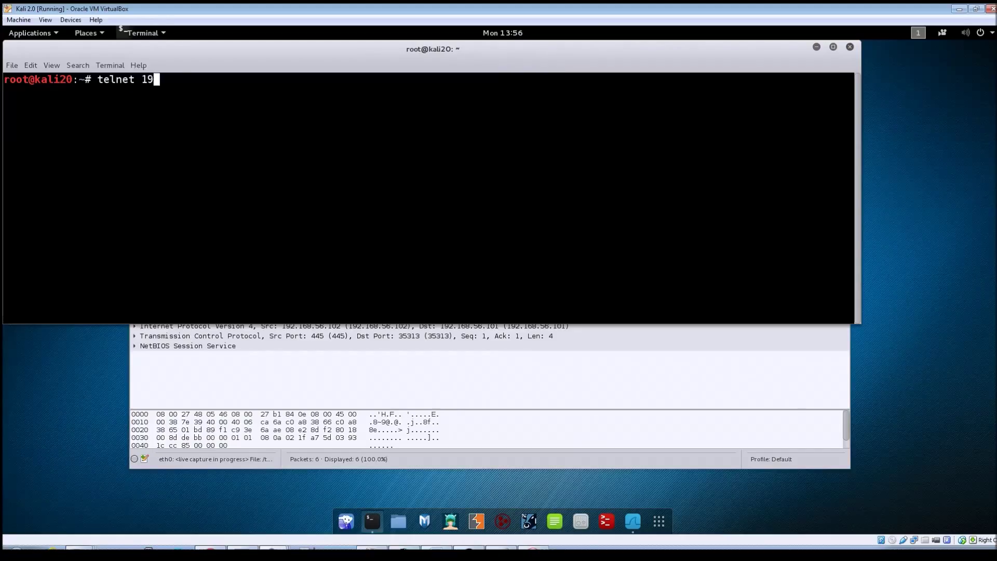
text(2.168.56.)
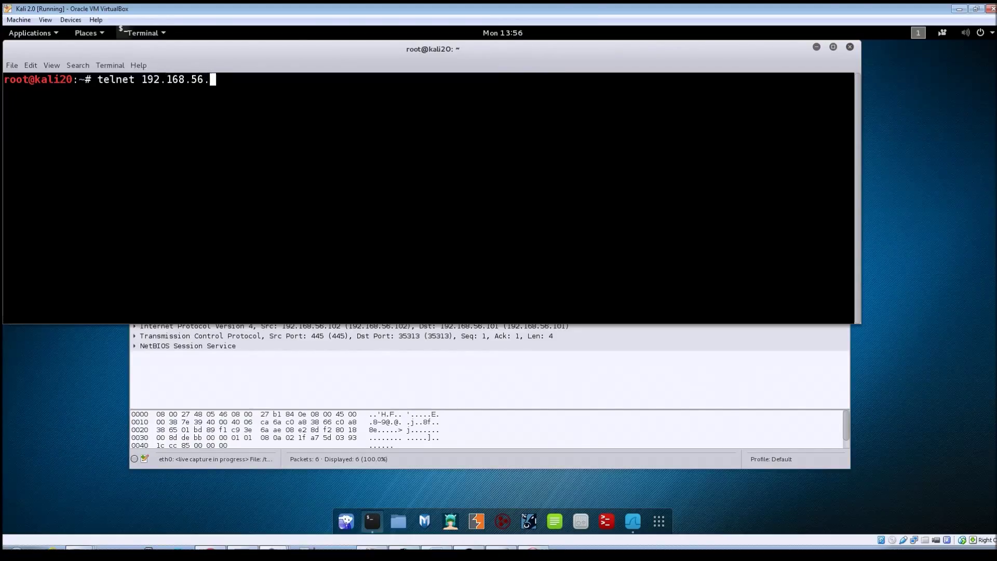
text(102)
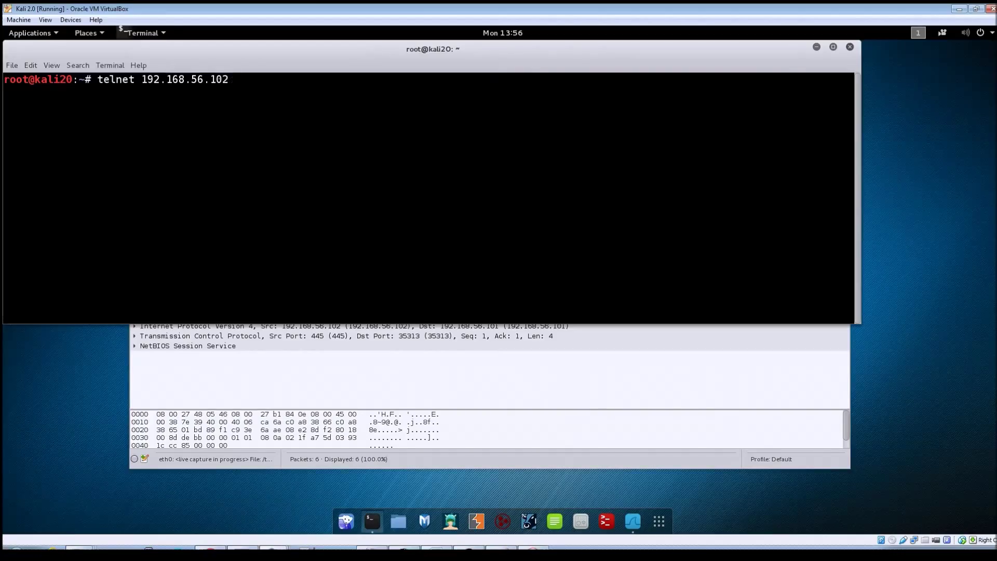
key(Return)
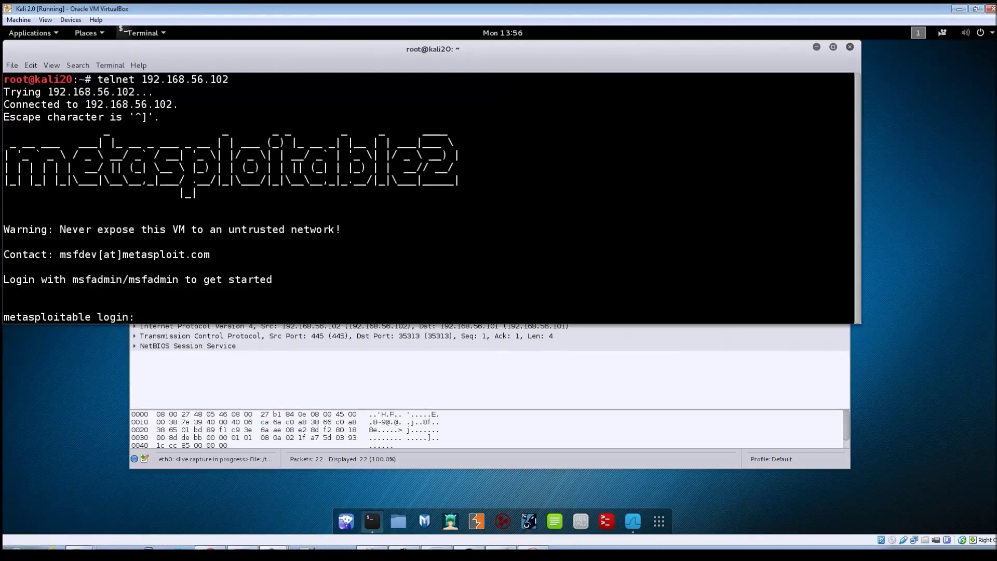
Log in to Metasploitable with the msfadmin credentials.
text(msf)
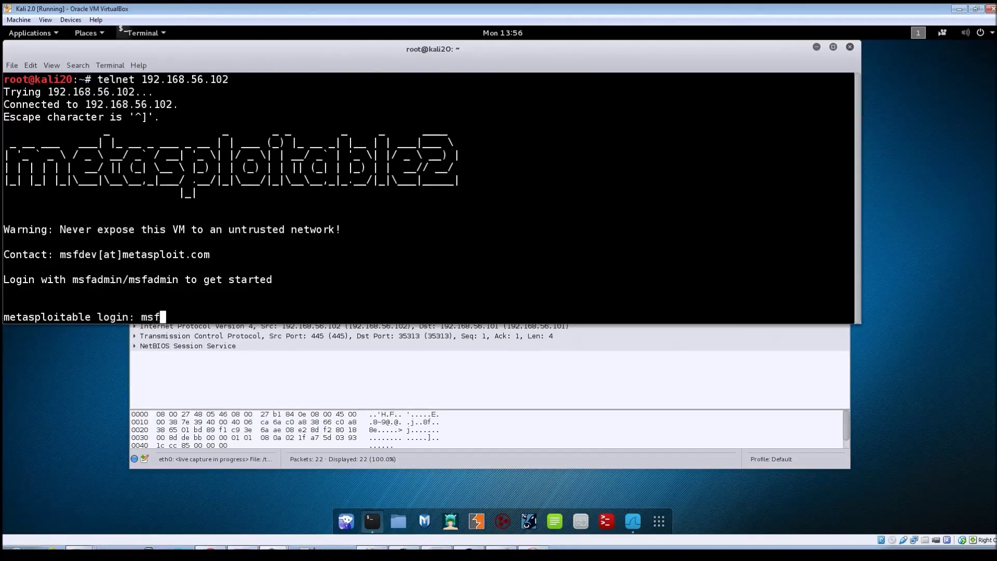
text(admin)
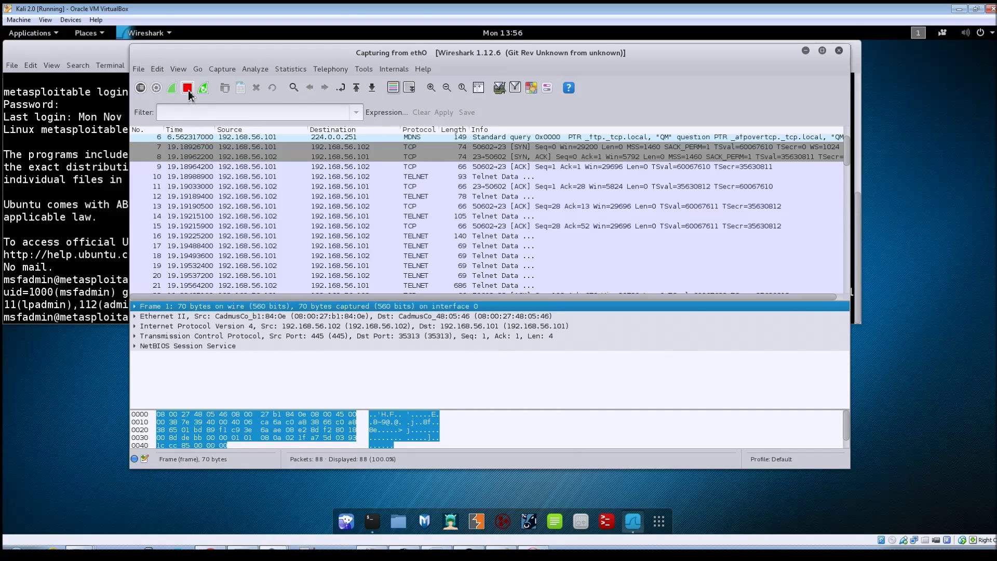
Follow the TCP stream of the first Telnet data packet to reveal the plaintext msfadmin login.
click(187, 88)
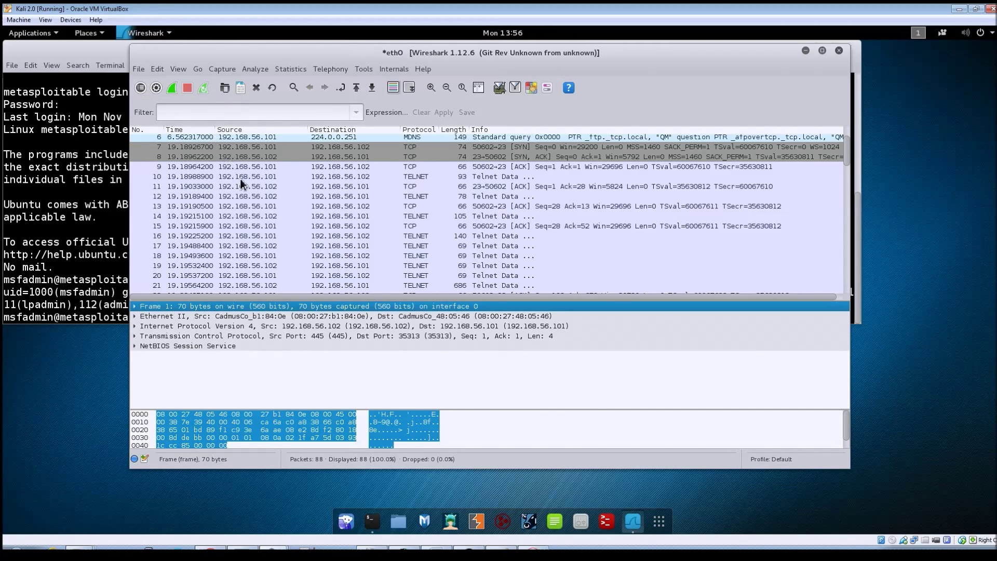
click(260, 176)
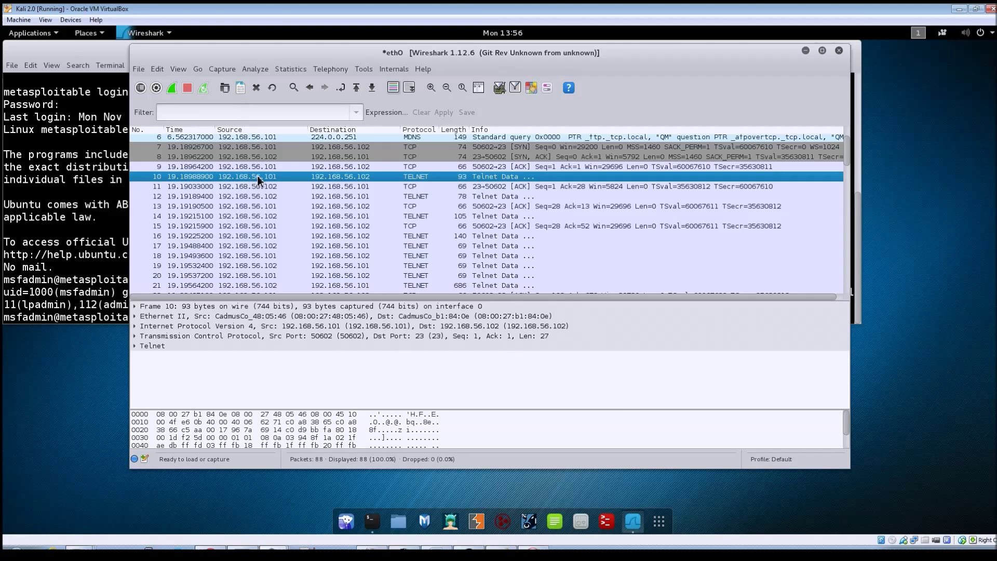
mouse_move(279, 171)
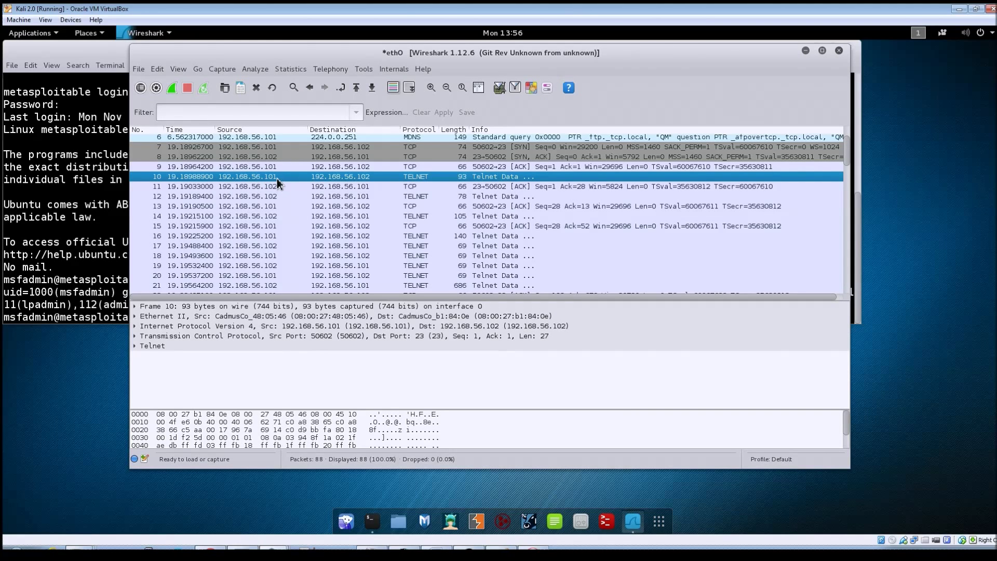
right_click(276, 176)
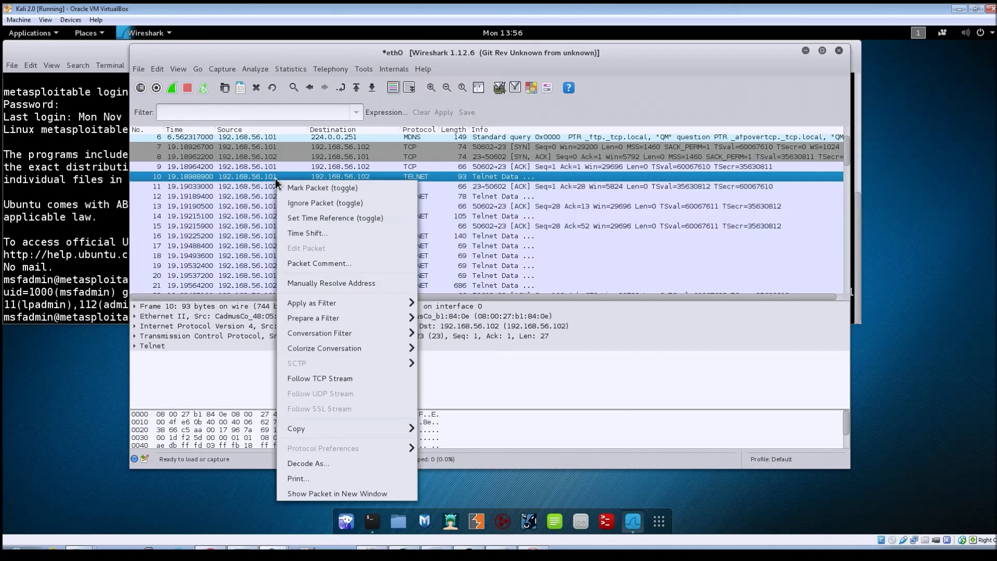
mouse_move(363, 384)
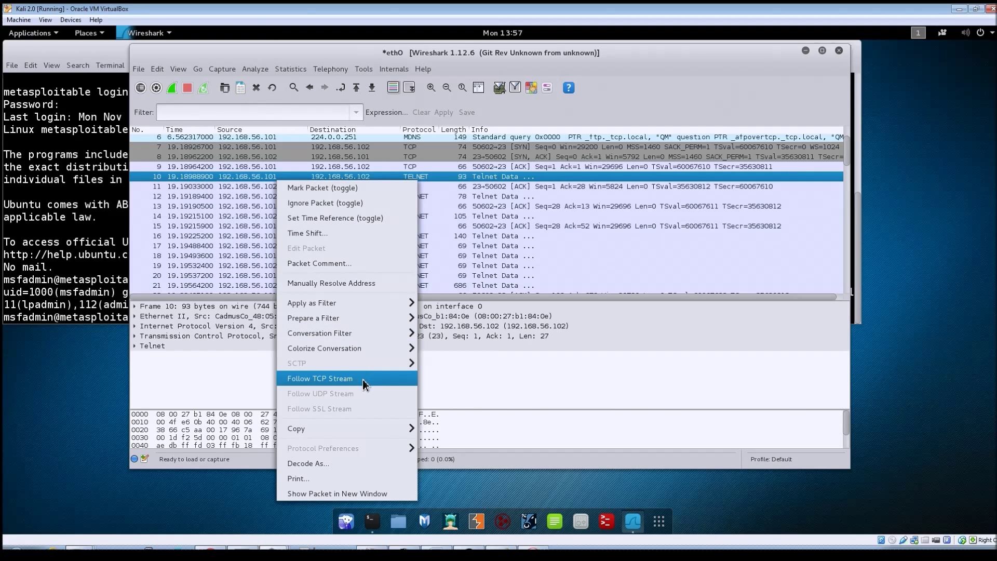
click(319, 378)
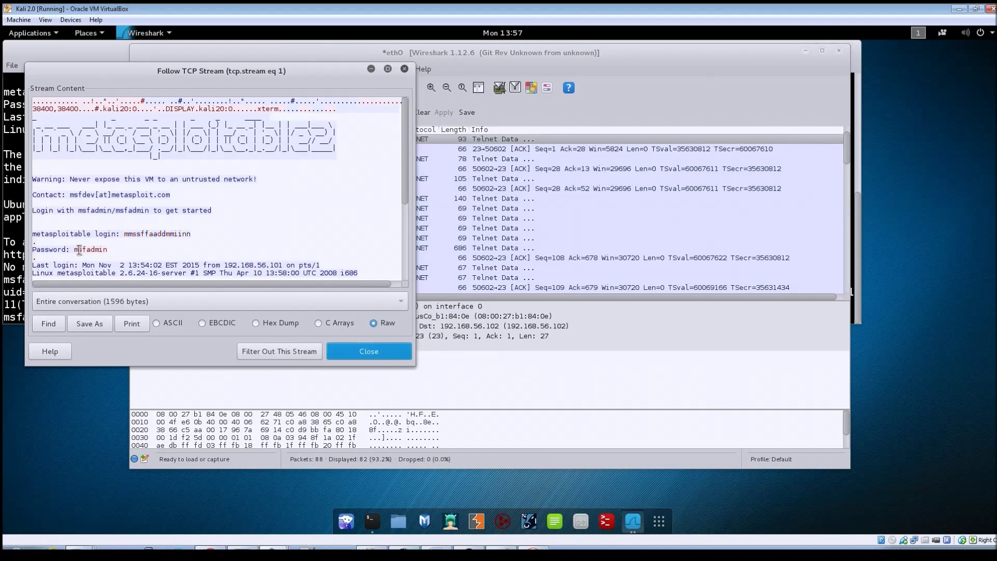
Highlight the cleartext password in the stream, then close the stream window.
double_click(91, 249)
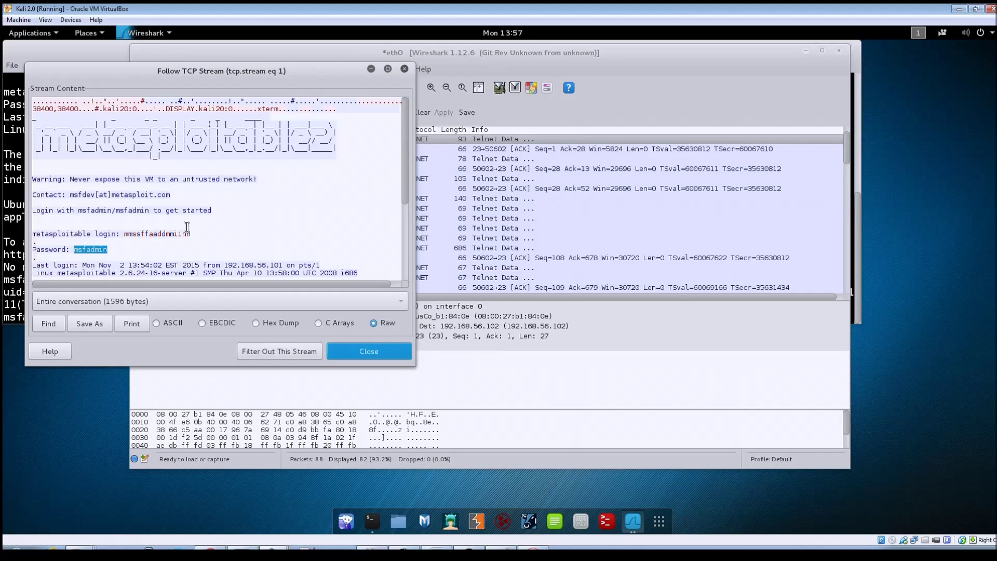
click(369, 350)
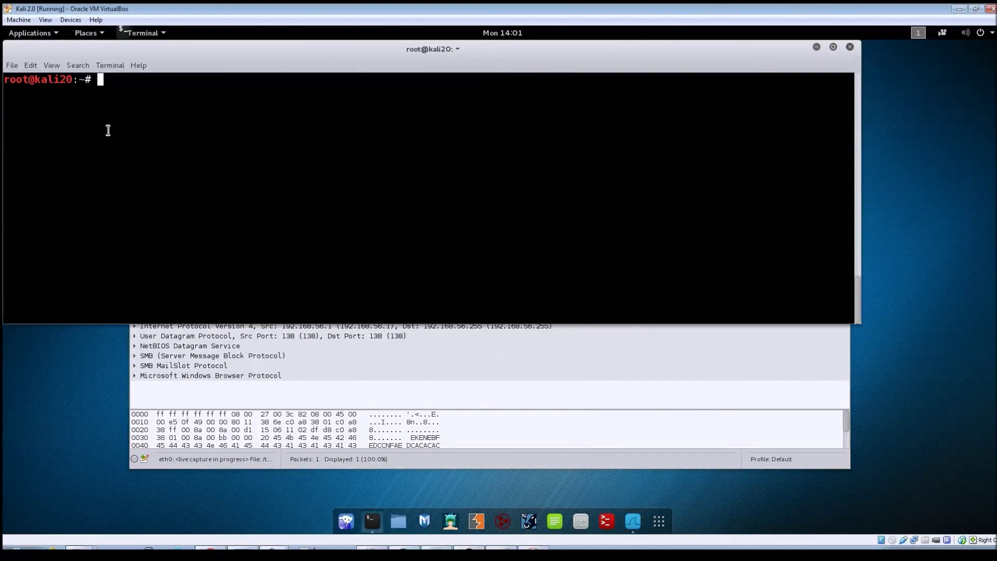
text(ssh)
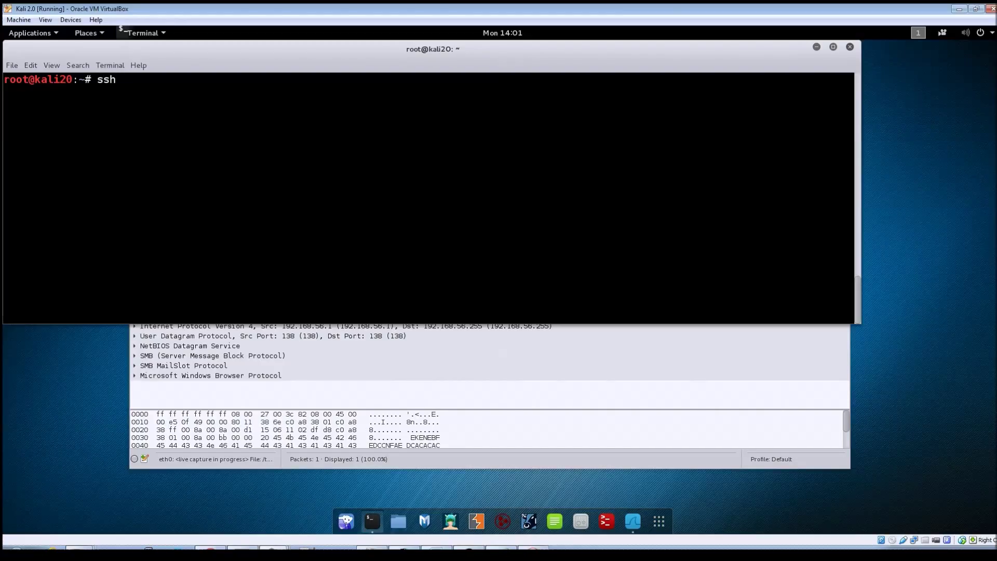
text(msfadmi)
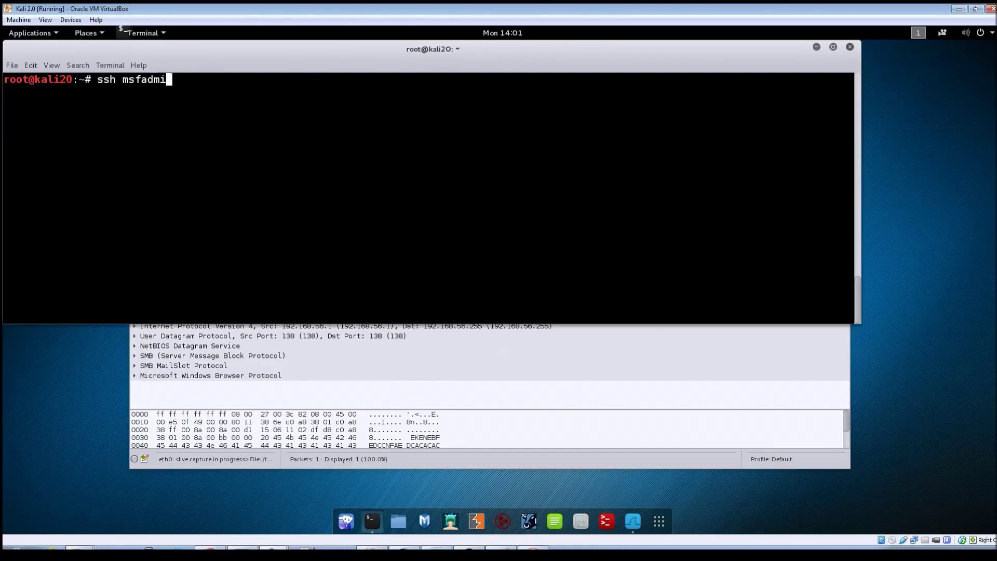
text(n@192.)
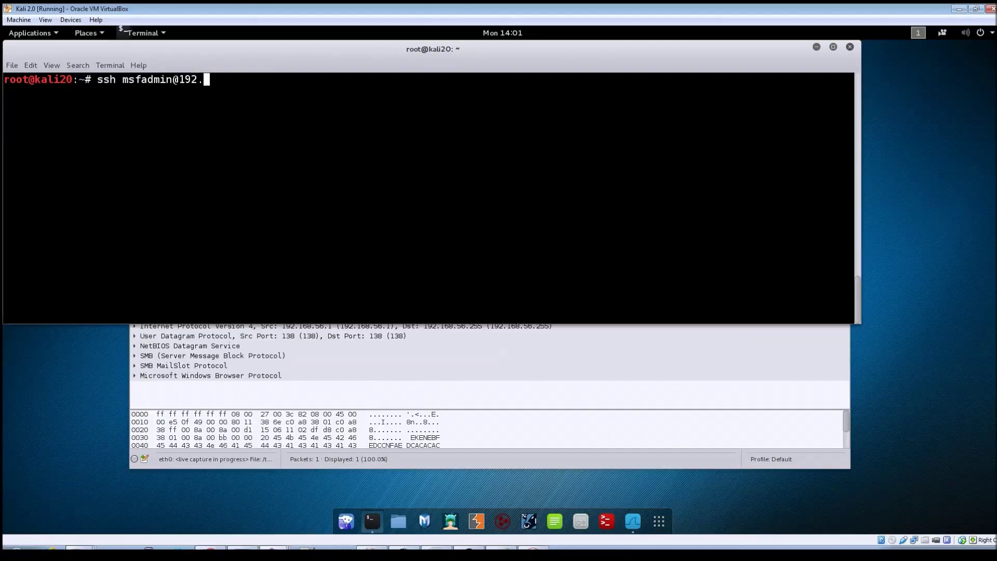
text(168.56.10)
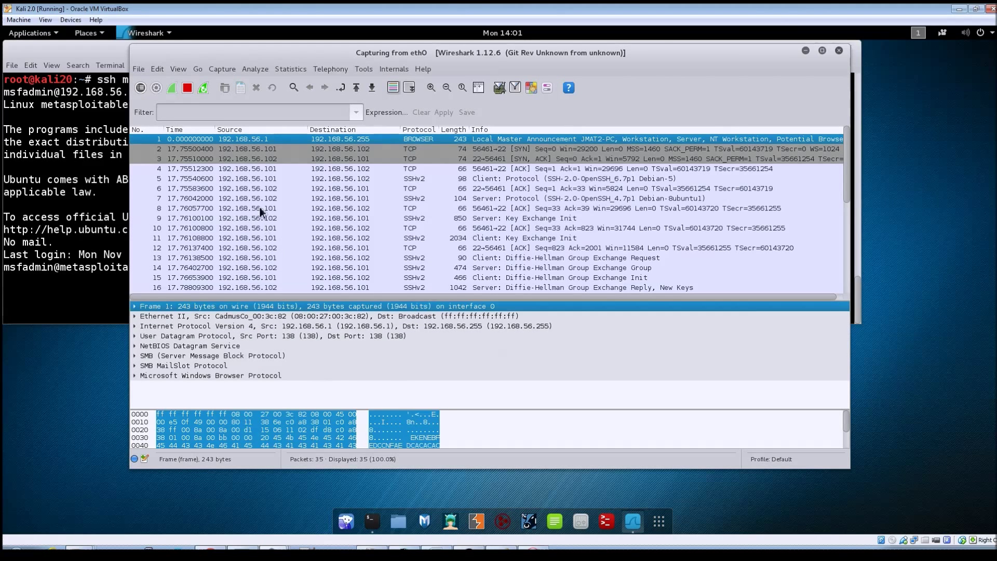
Stop the capture and follow the SSHv2 packet's TCP stream to show encrypted bytes.
click(187, 87)
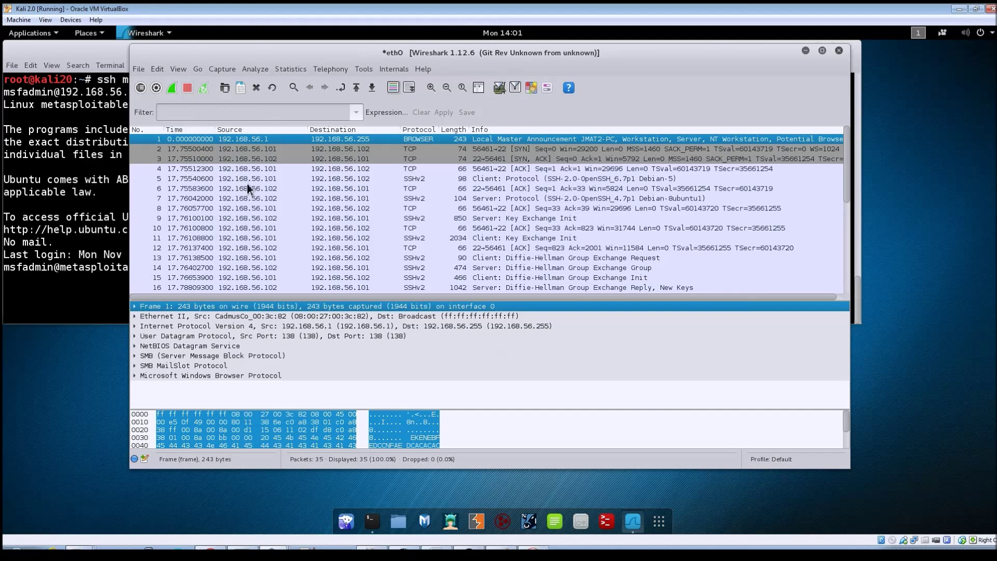
click(258, 178)
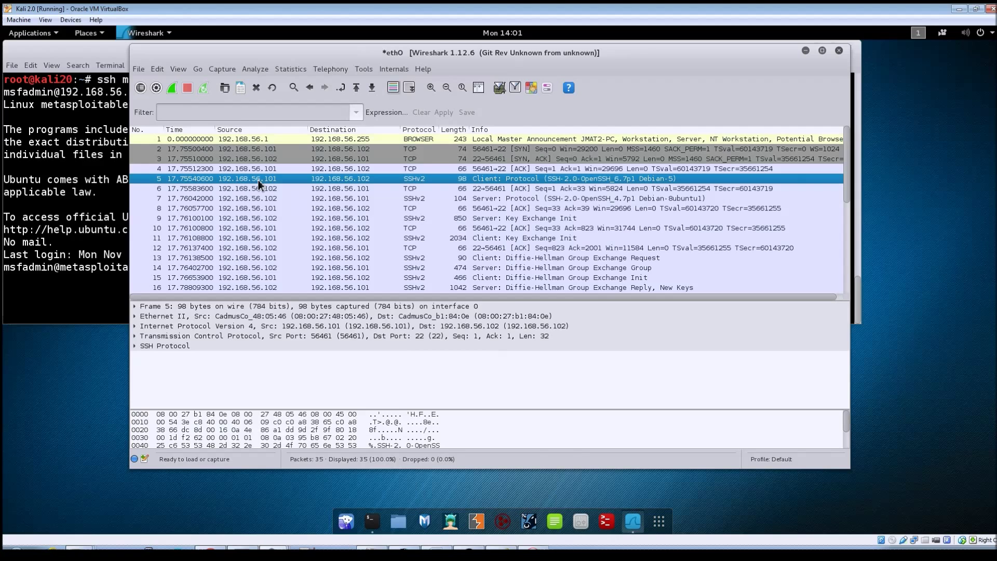
right_click(258, 178)
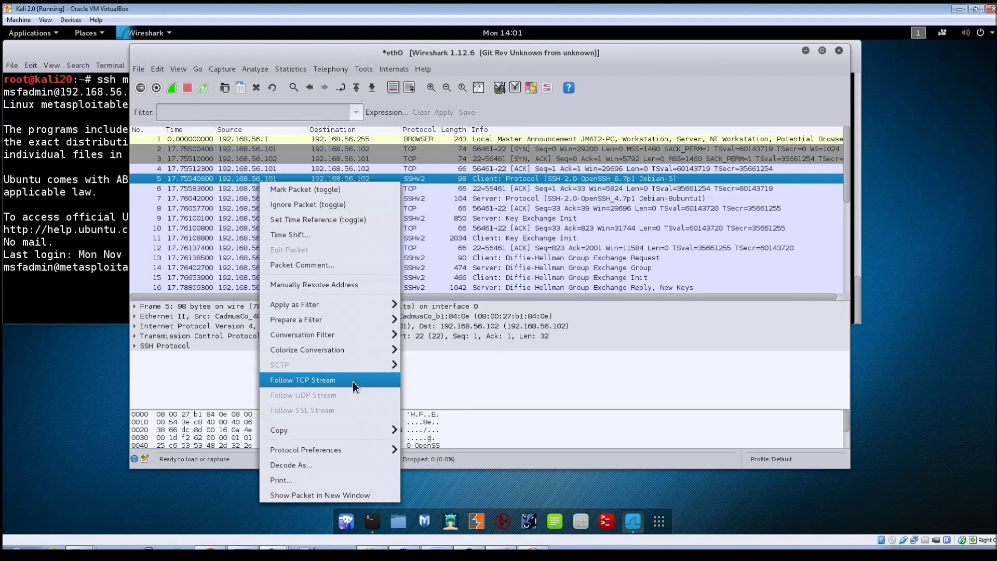
click(302, 379)
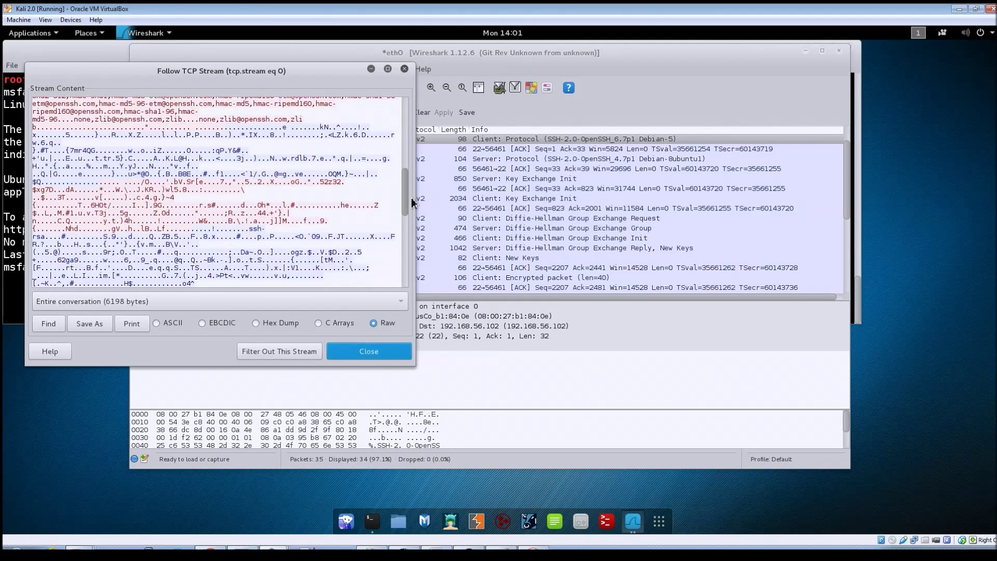
scroll(down, 3)
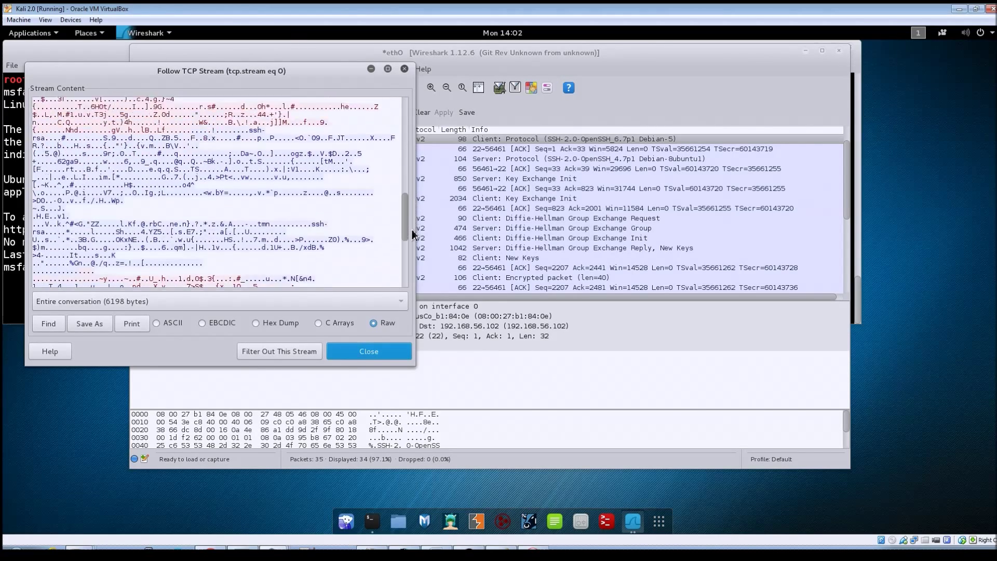
drag(412, 229, 407, 276)
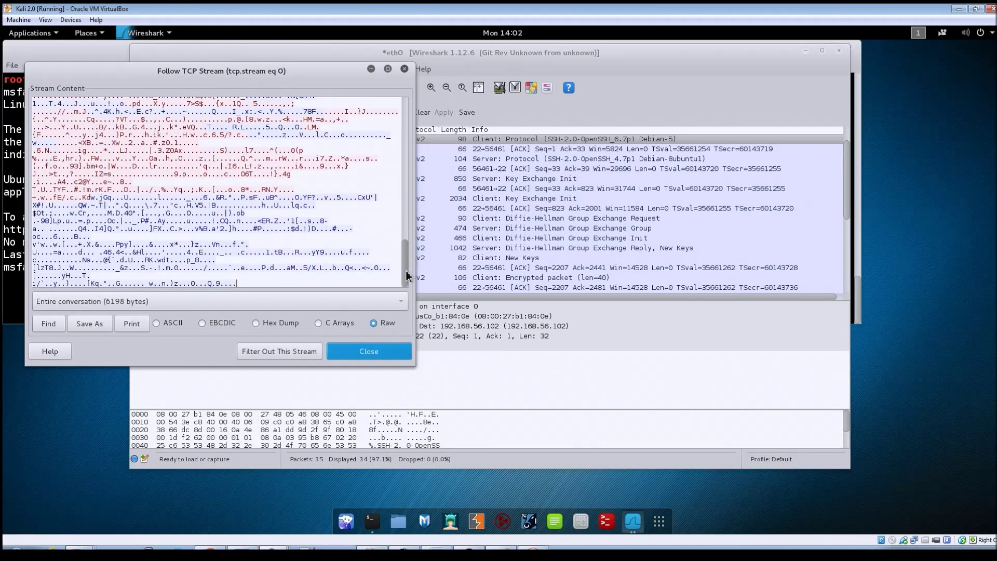